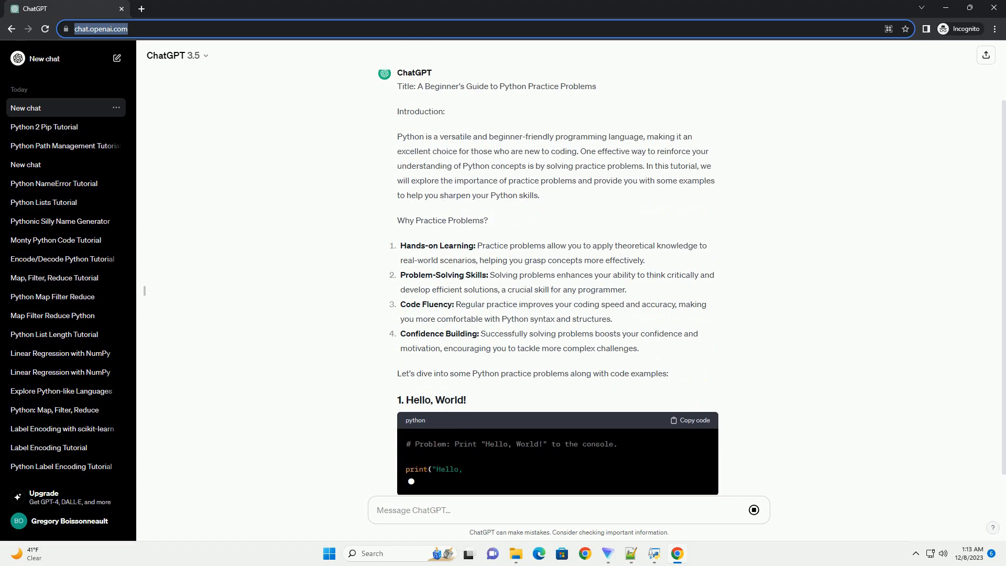
{"action": "scroll", "scroll_direction": "down", "scroll_amount": 3}
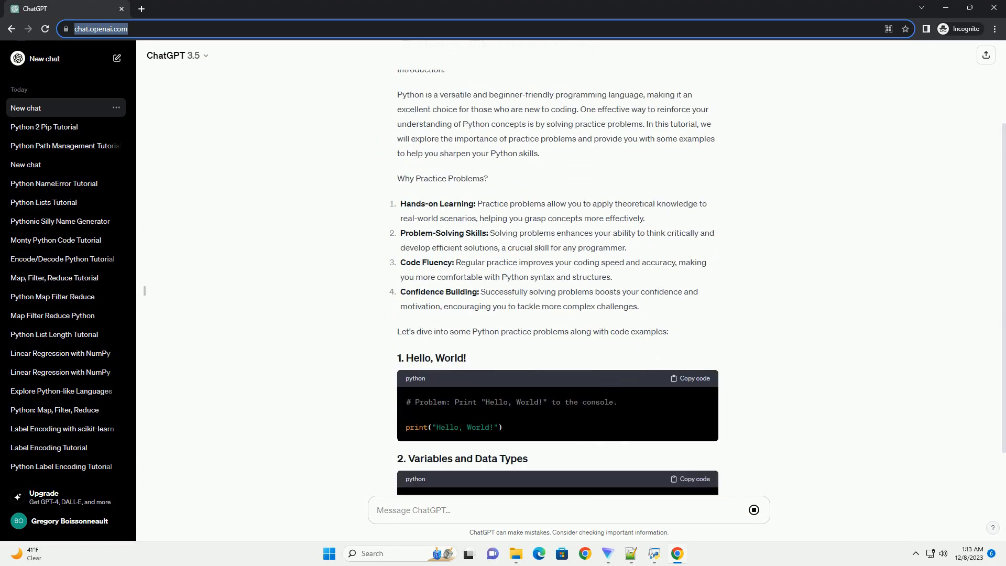
{"action": "scroll", "scroll_direction": "down", "scroll_amount": 3}
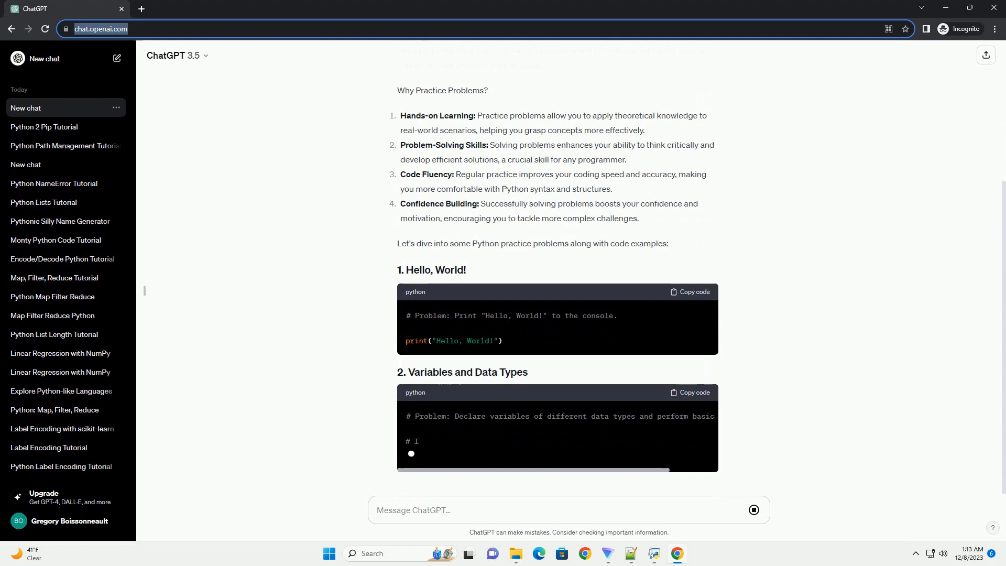
{"action": "scroll", "scroll_direction": "down", "scroll_amount": 3}
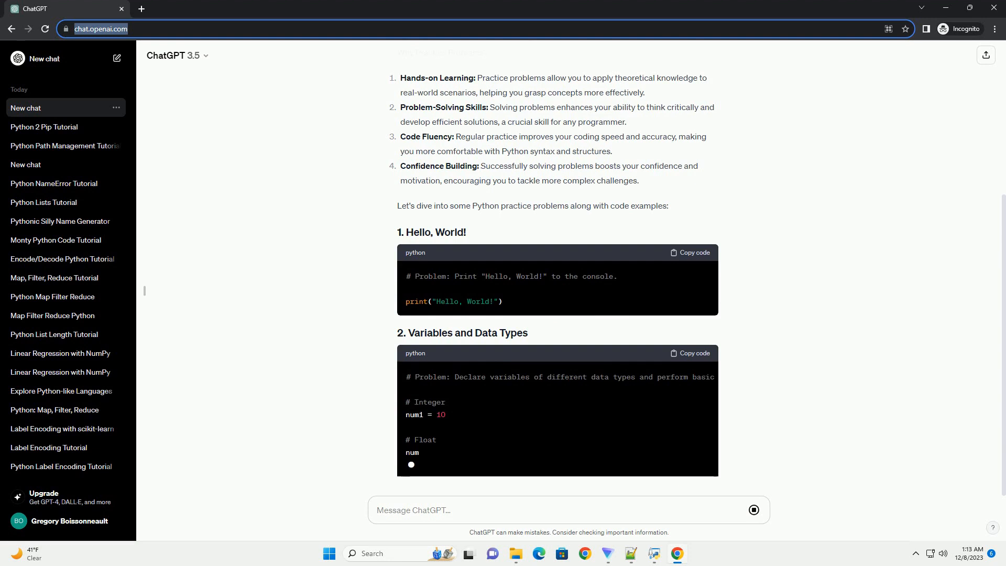
{"action": "scroll", "scroll_direction": "down", "scroll_amount": 3}
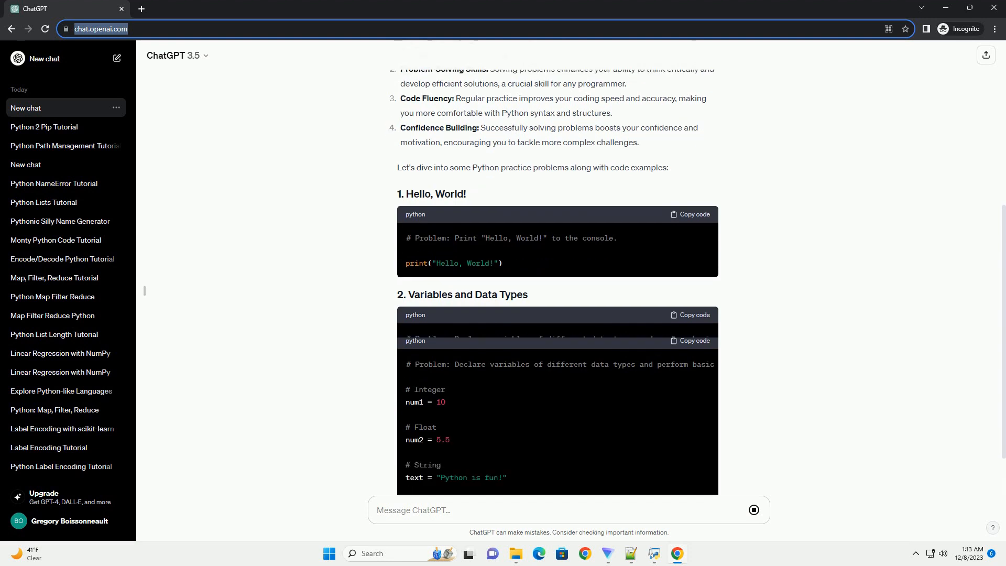
{"action": "scroll", "scroll_direction": "down", "scroll_amount": 3}
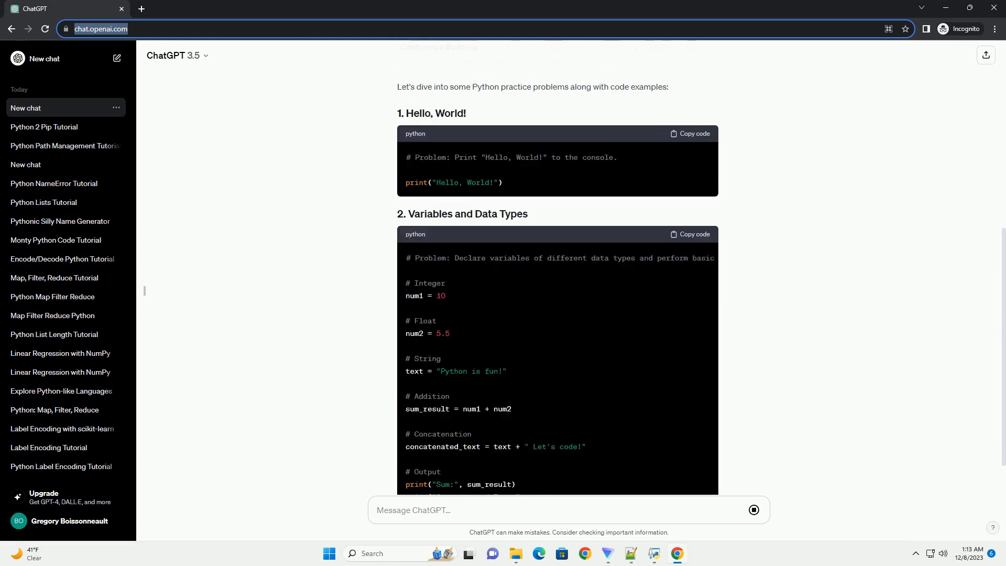
{"action": "scroll", "scroll_direction": "down", "scroll_amount": 3}
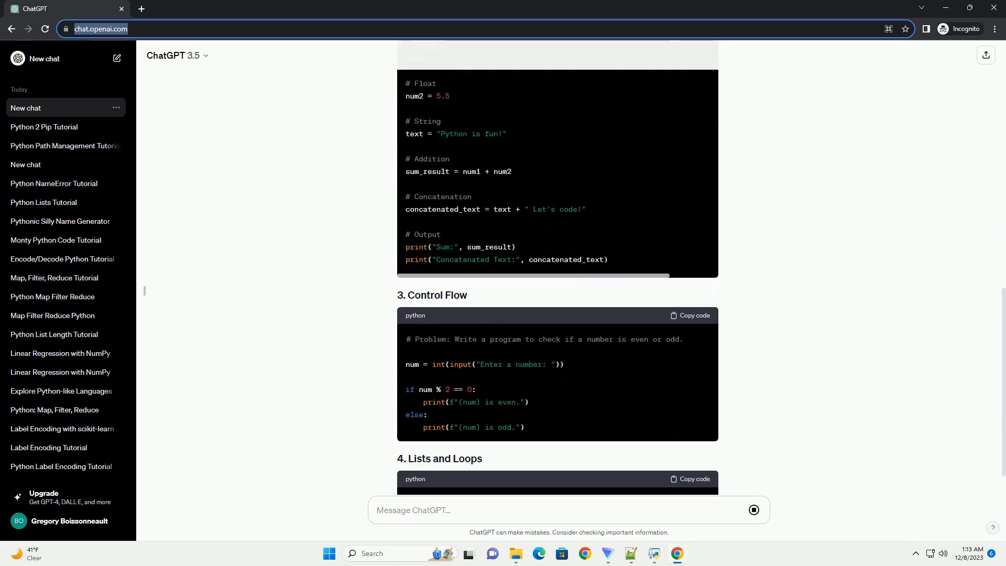
{"action": "scroll", "scroll_direction": "down", "scroll_amount": 3}
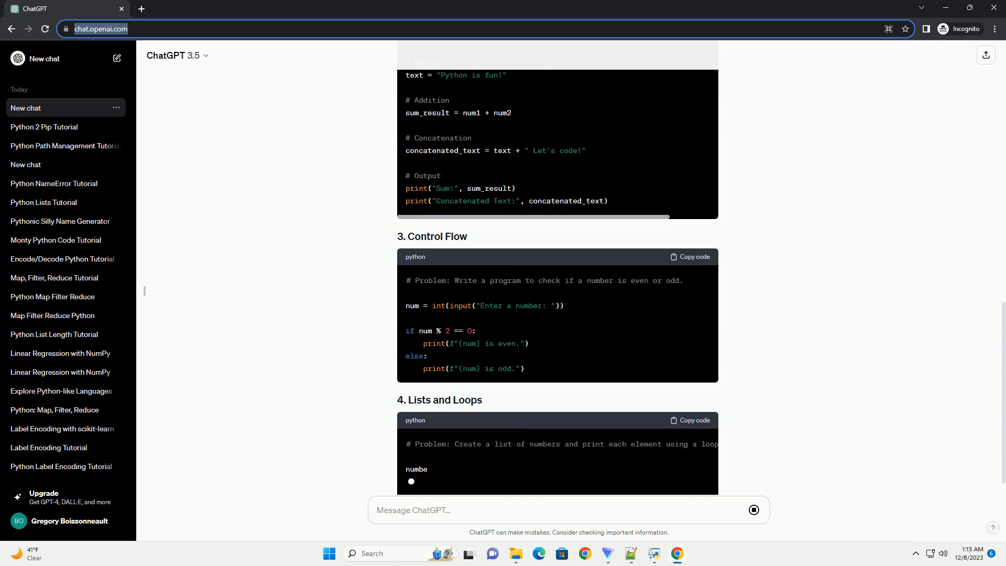
{"action": "scroll", "scroll_direction": "down", "scroll_amount": 3}
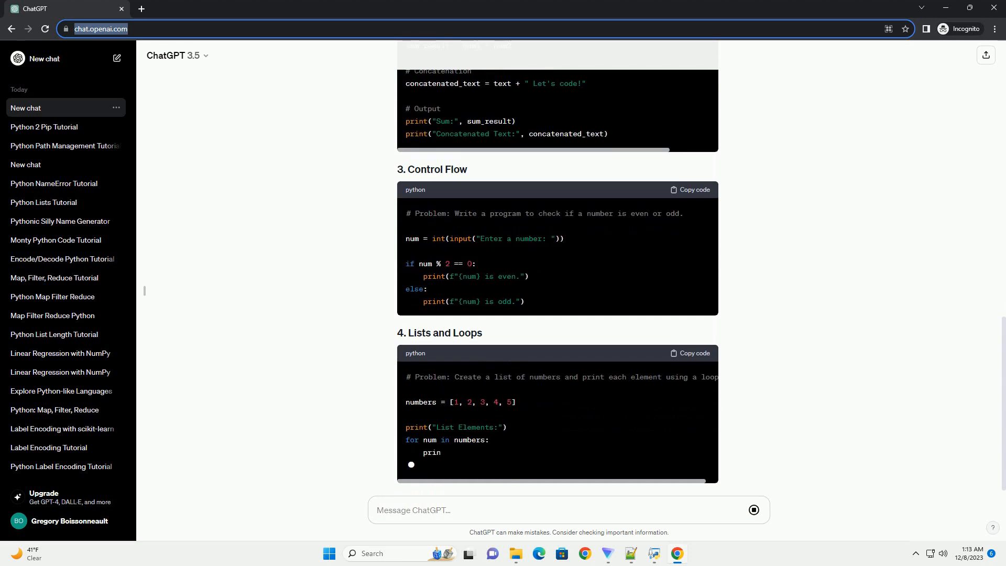
{"action": "scroll", "scroll_direction": "down", "scroll_amount": 3}
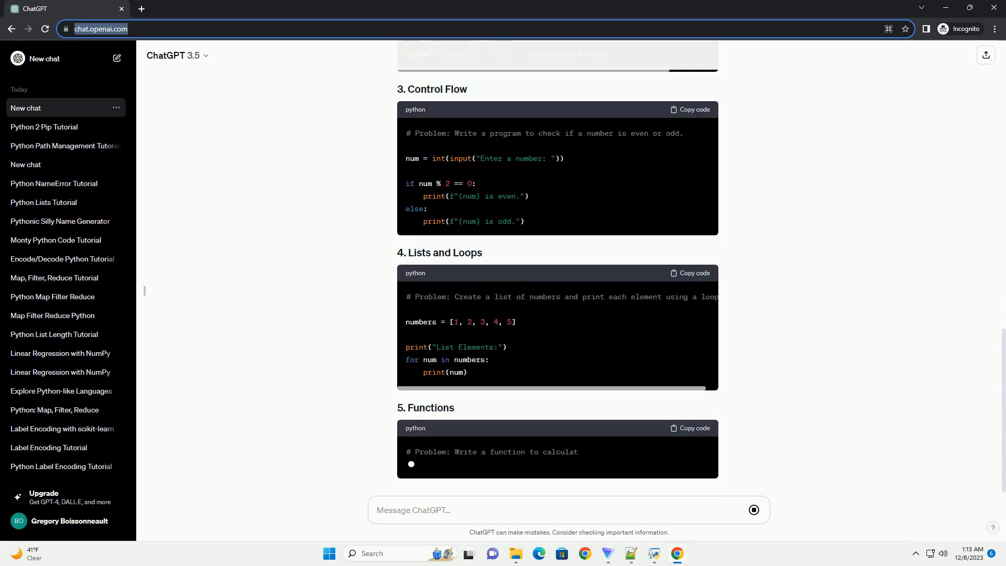
{"action": "scroll", "scroll_direction": "down", "scroll_amount": 3}
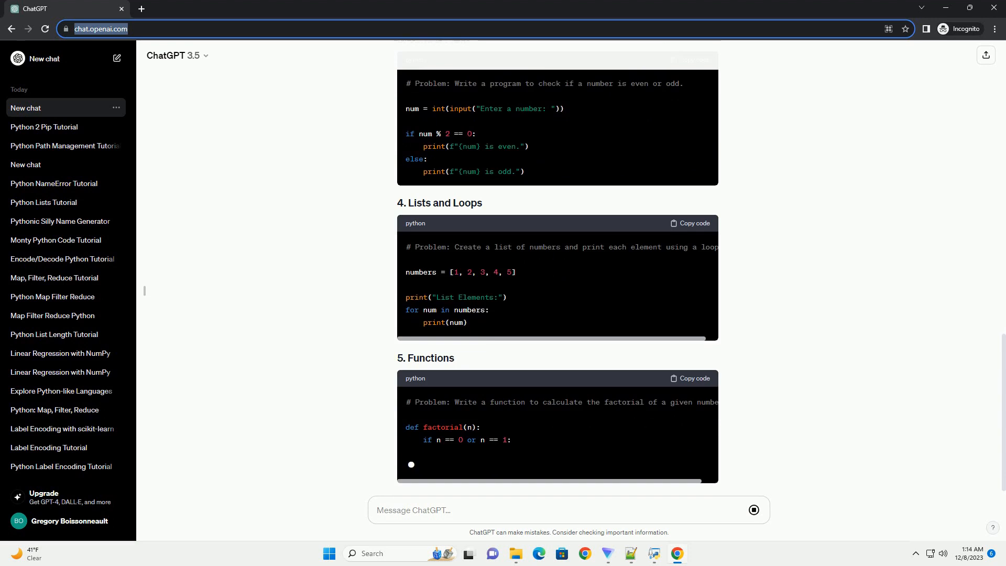
{"action": "scroll", "scroll_direction": "down", "scroll_amount": 3}
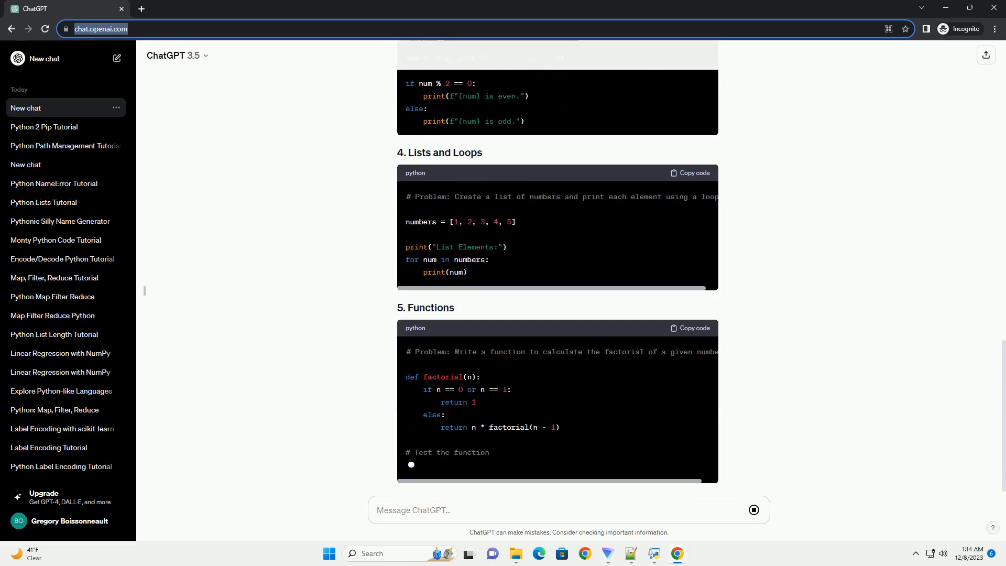
{"action": "scroll", "scroll_direction": "down", "scroll_amount": 3}
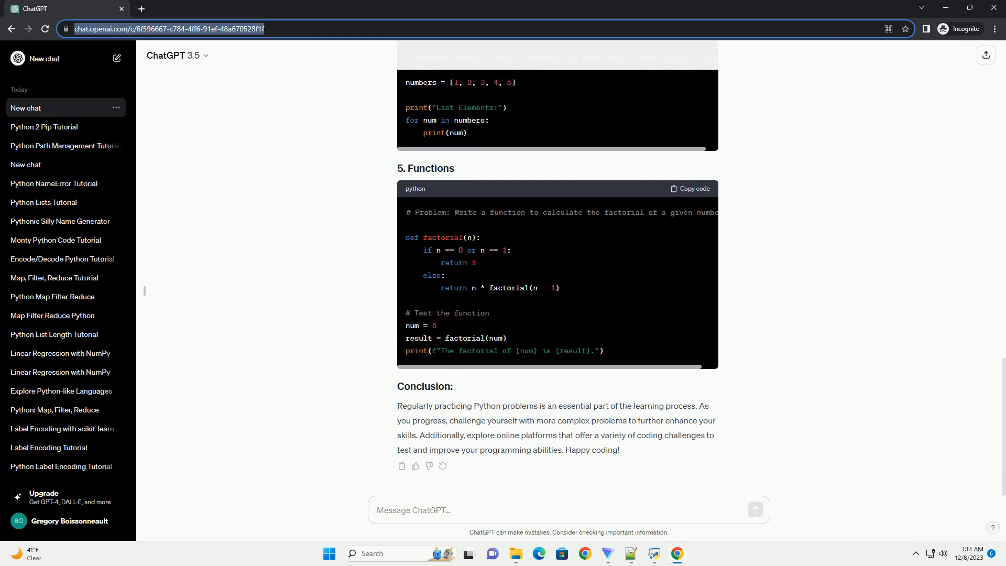
{"action": "type", "text": "Pyth"}
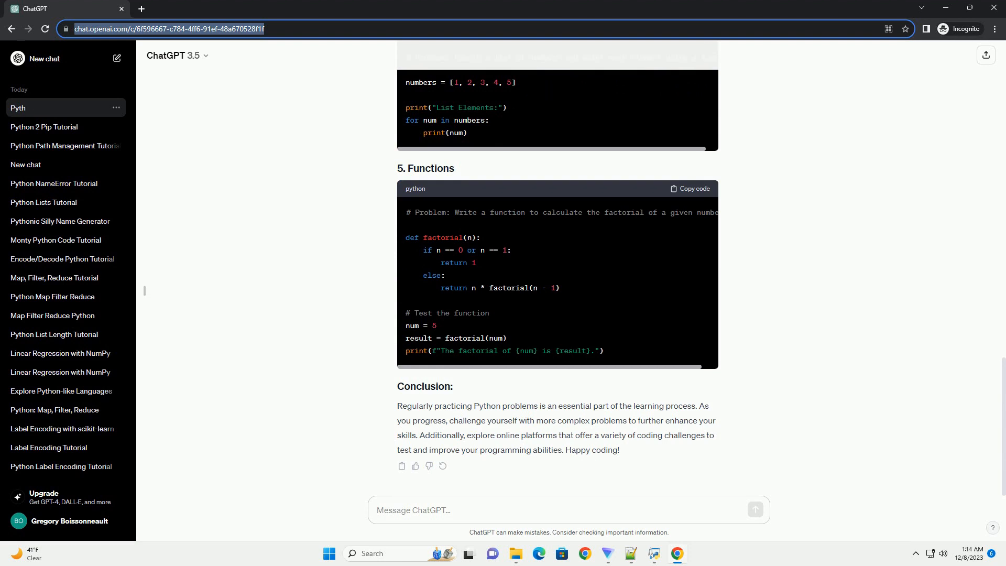